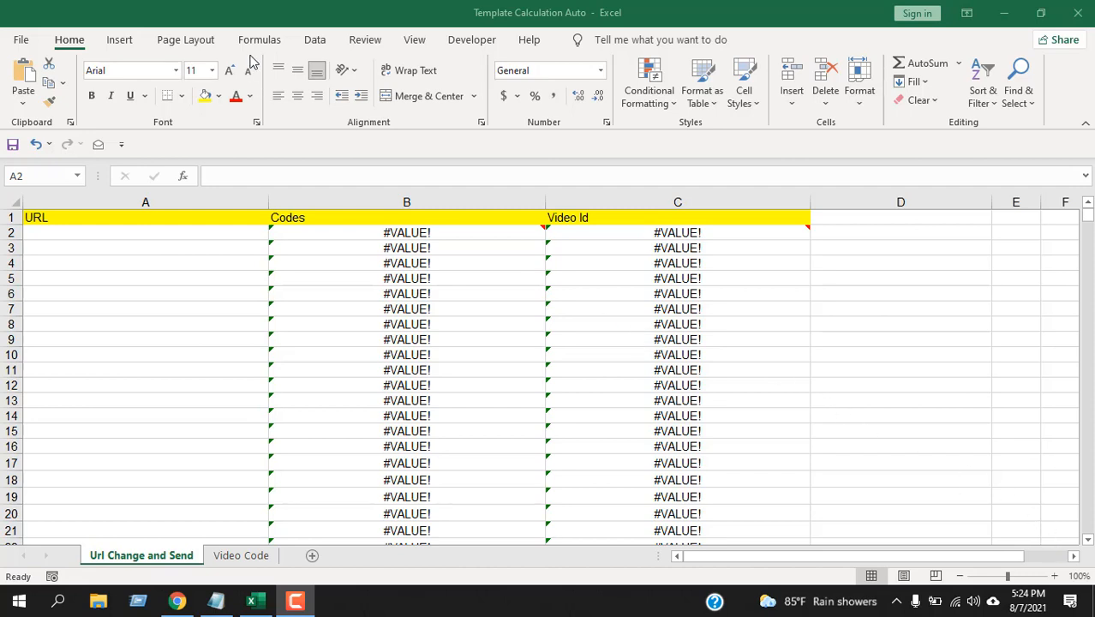
- Browse the Formulas tab's More Functions Information list, including ISERROR
click(260, 39)
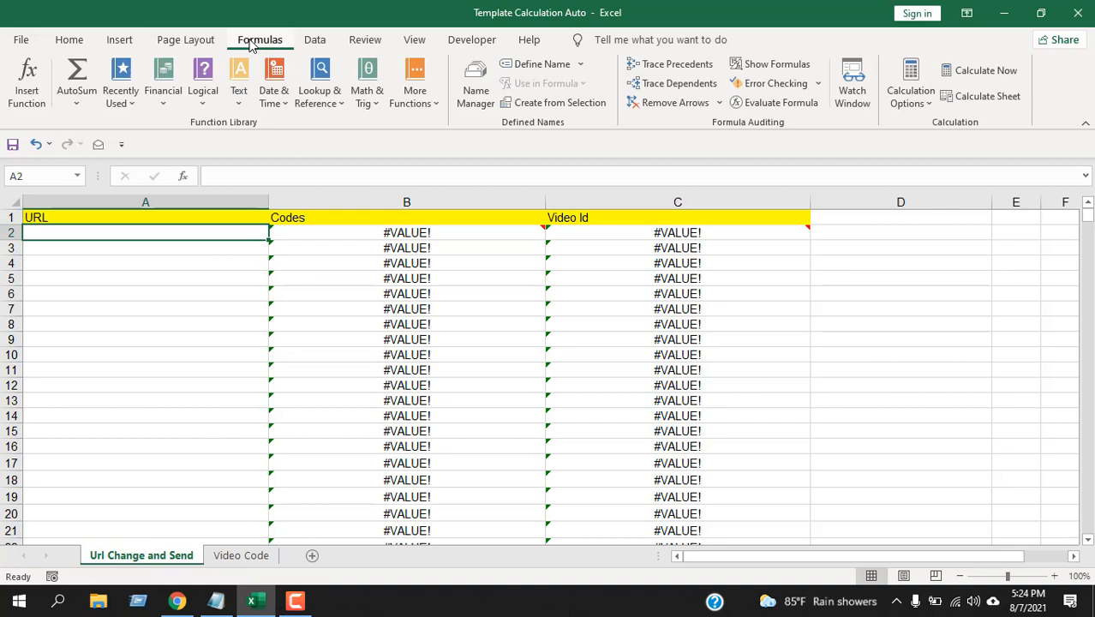
click(414, 82)
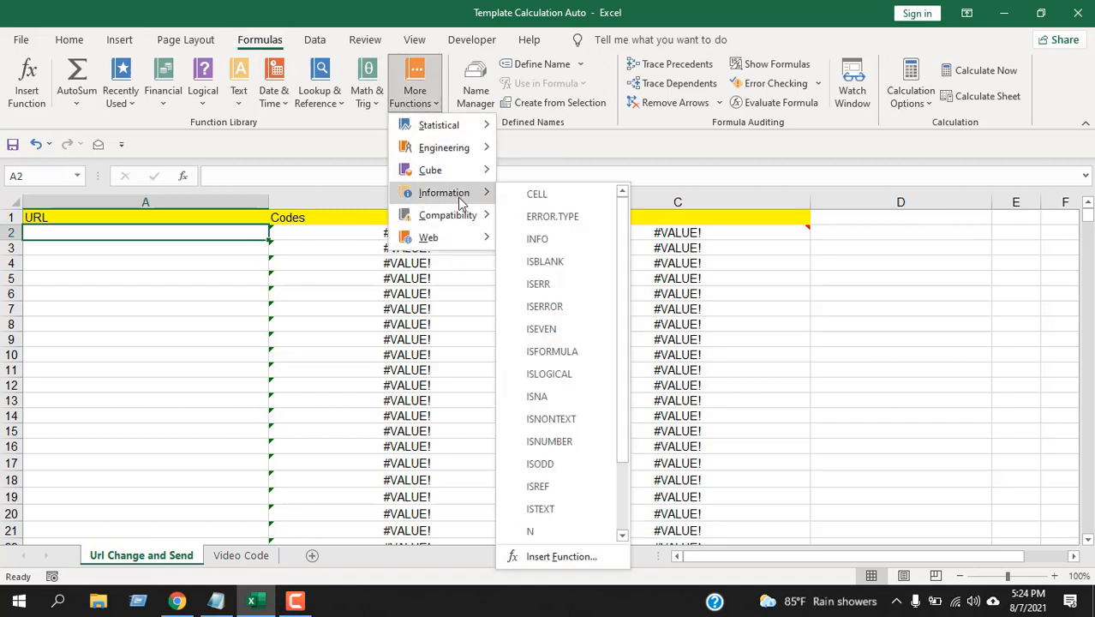
mouse_move(541, 328)
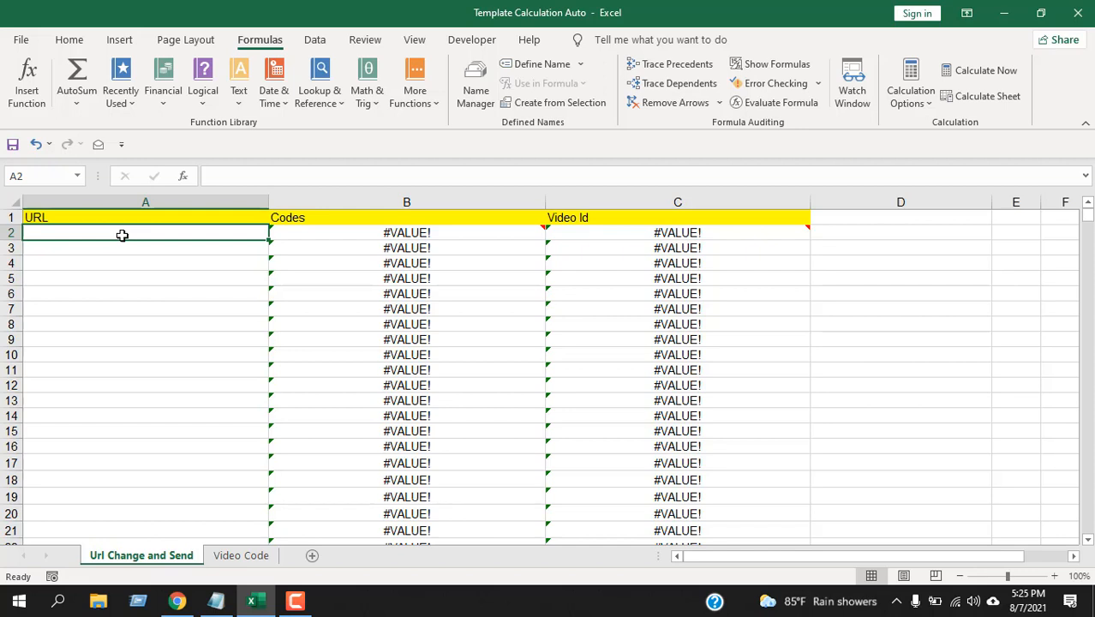
mouse_move(101, 235)
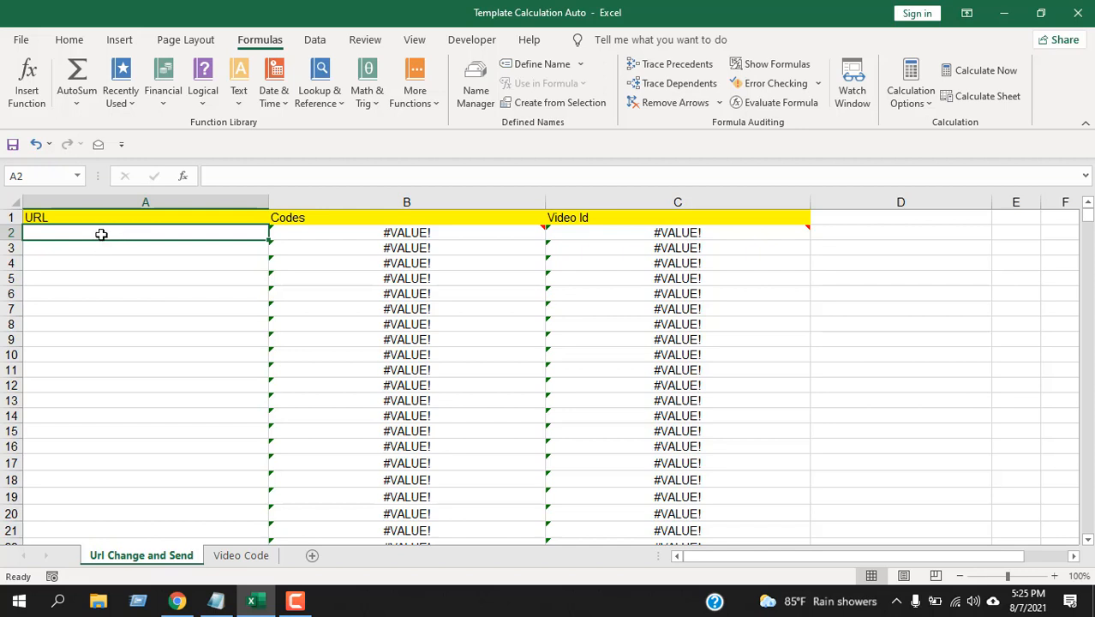
mouse_move(597, 440)
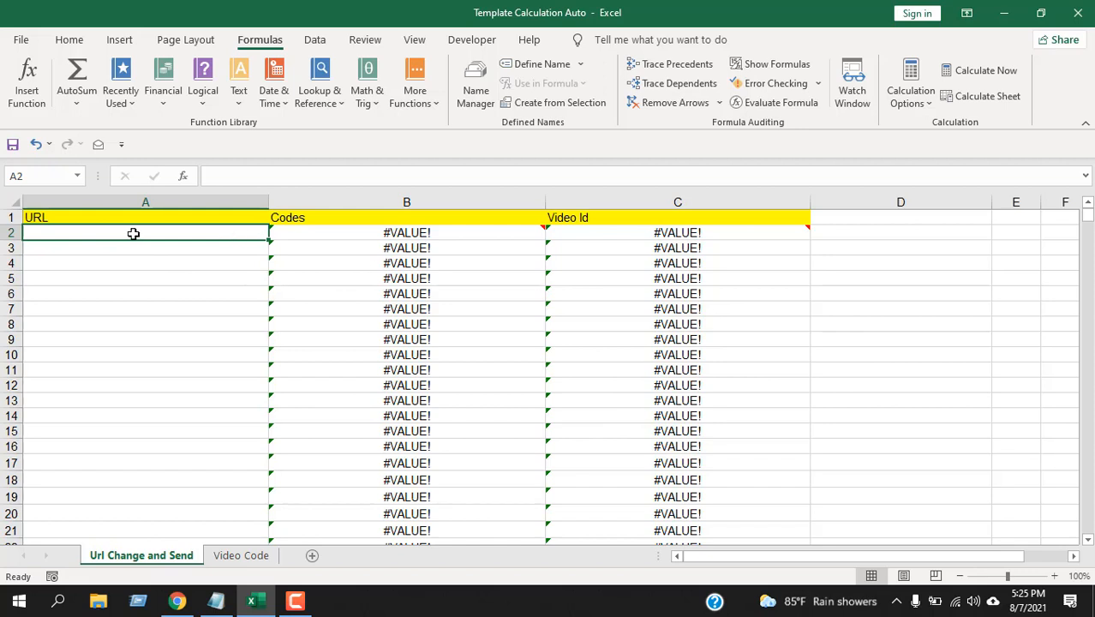
mouse_move(93, 263)
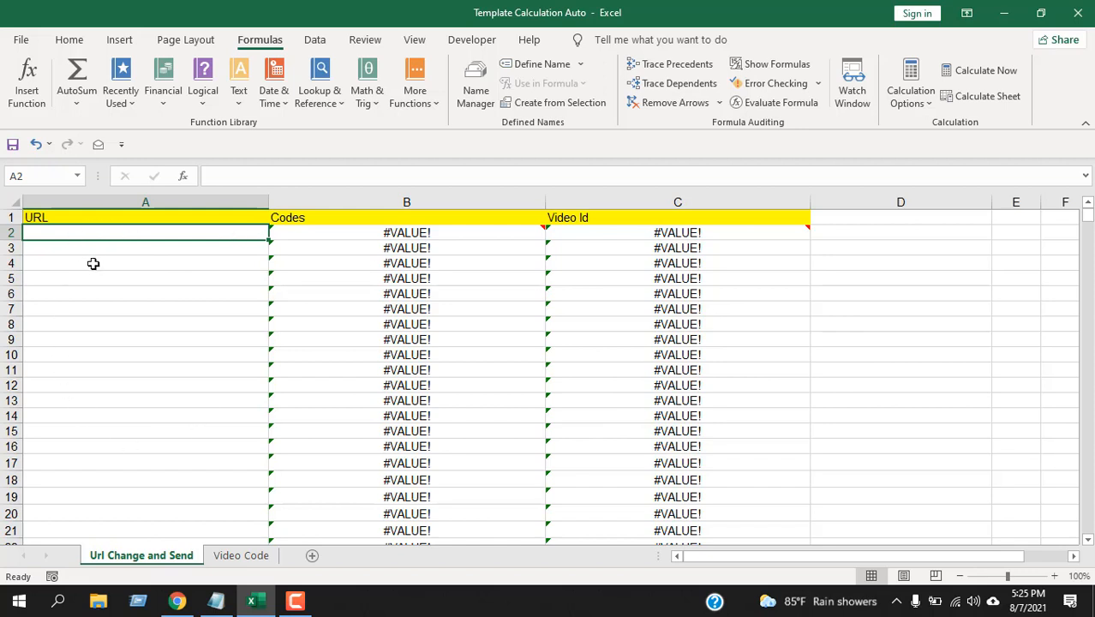
mouse_move(720, 266)
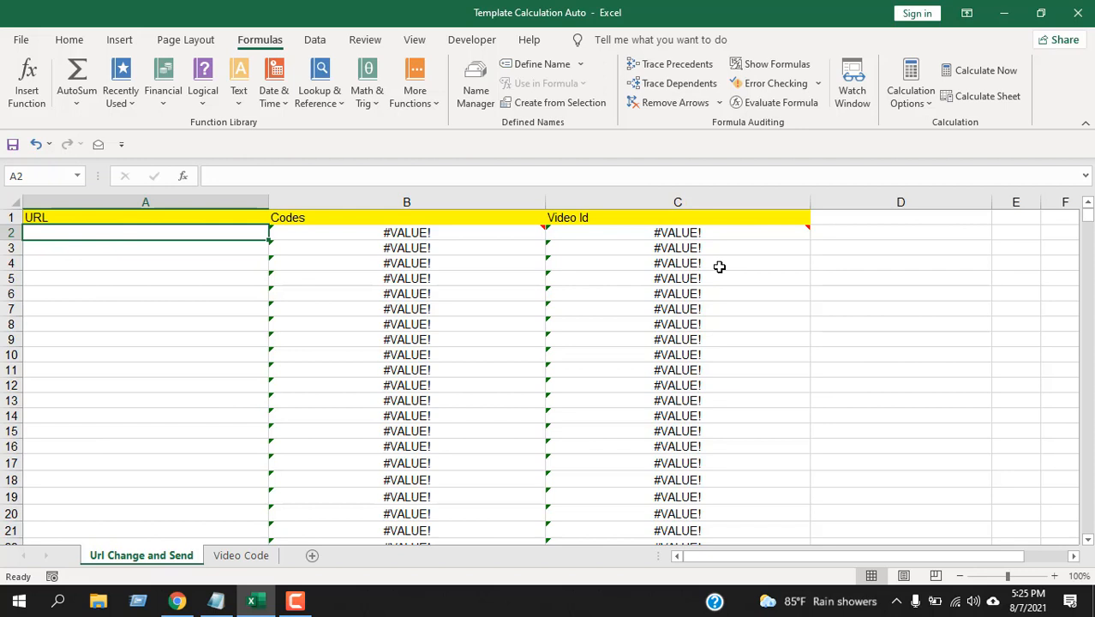
mouse_move(732, 277)
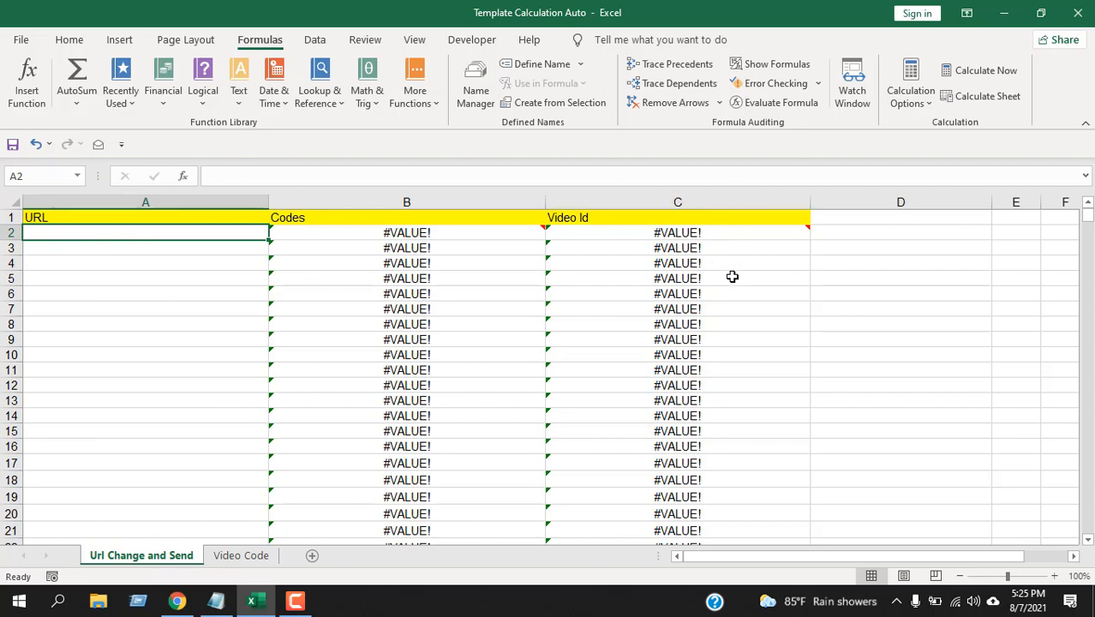
mouse_move(419, 240)
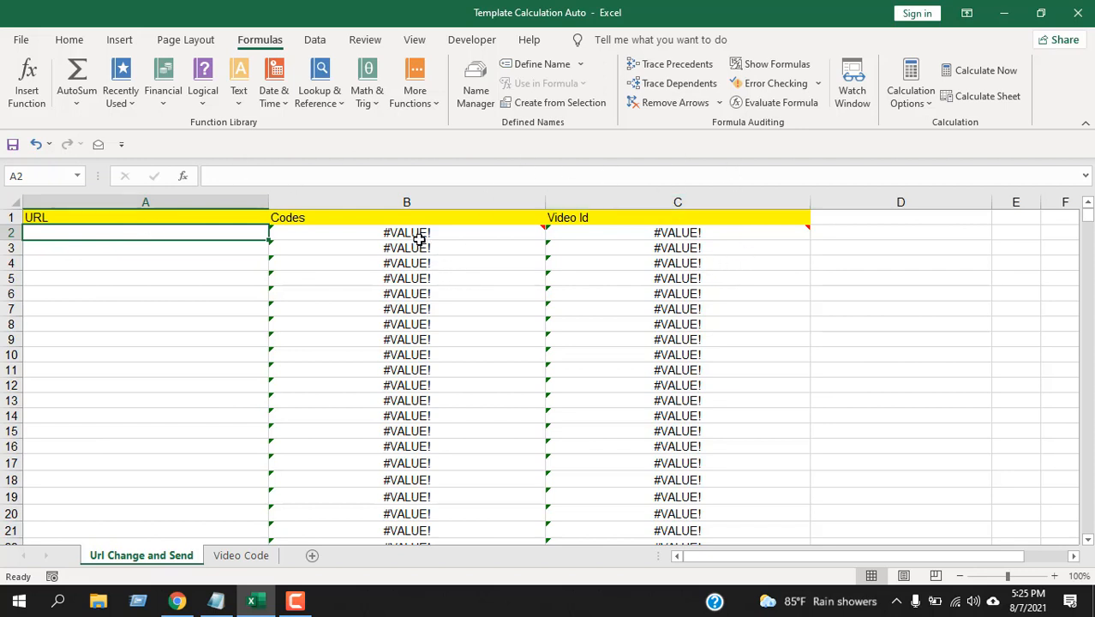
click(241, 555)
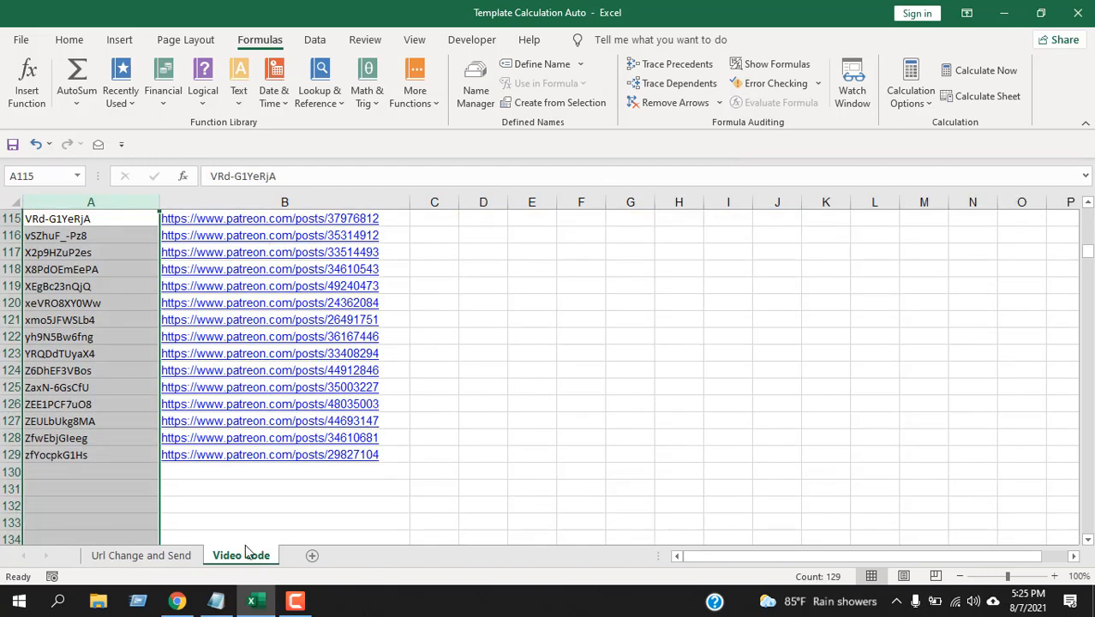
click(140, 555)
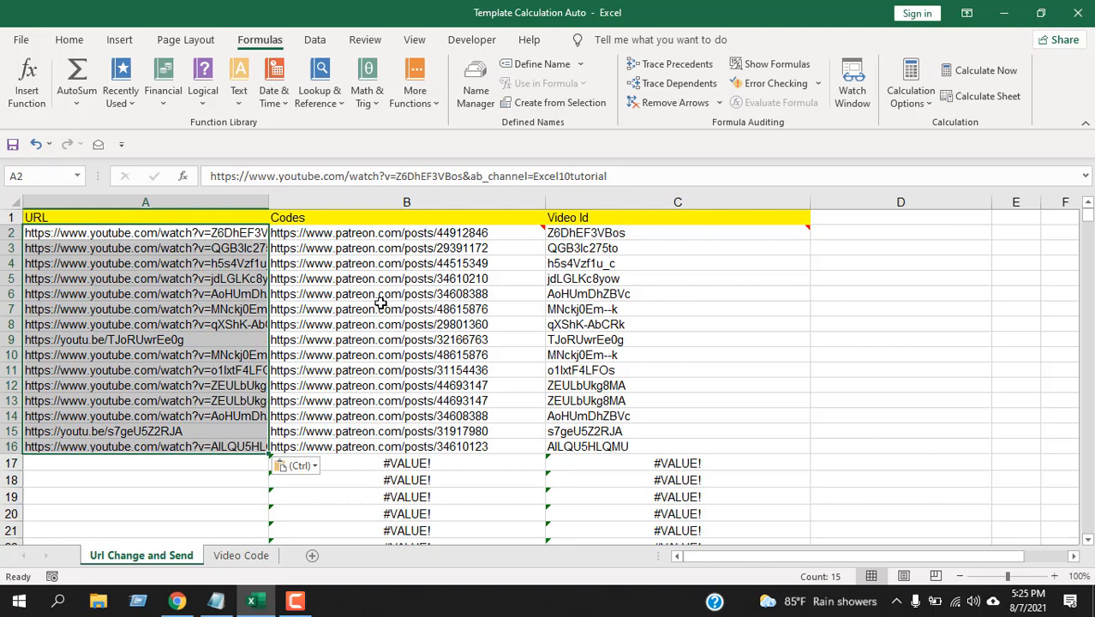
mouse_move(440, 274)
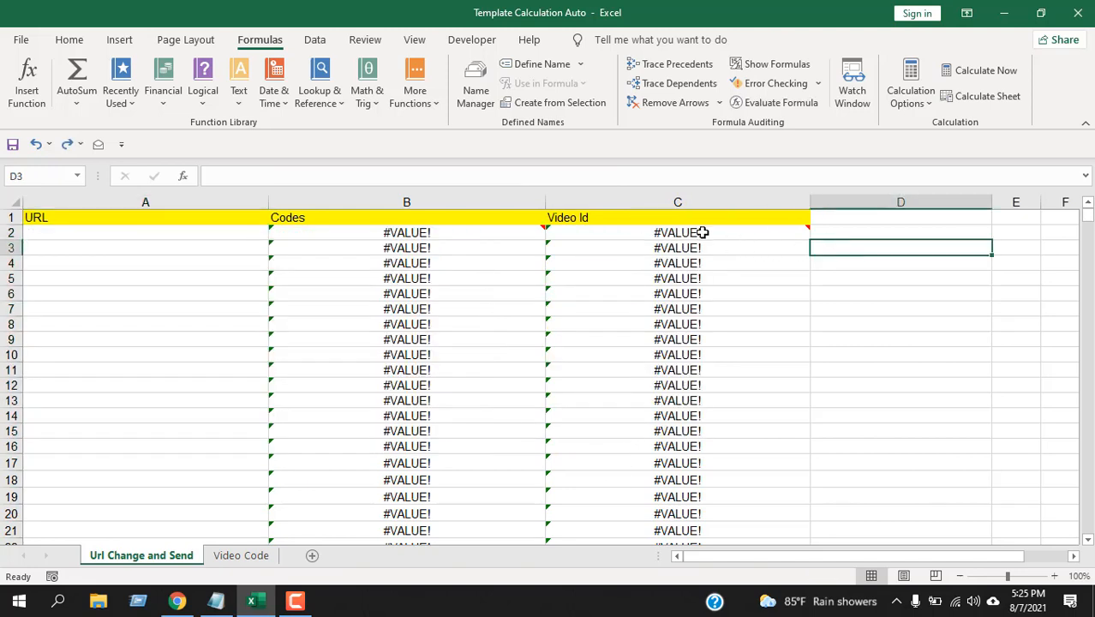
mouse_move(951, 349)
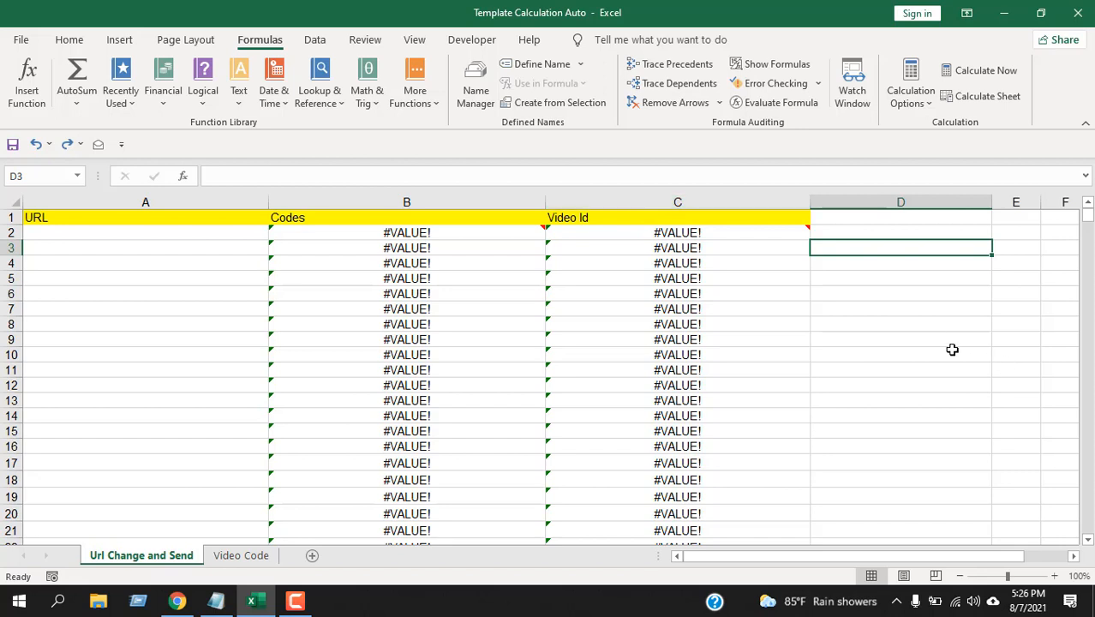
mouse_move(1008, 575)
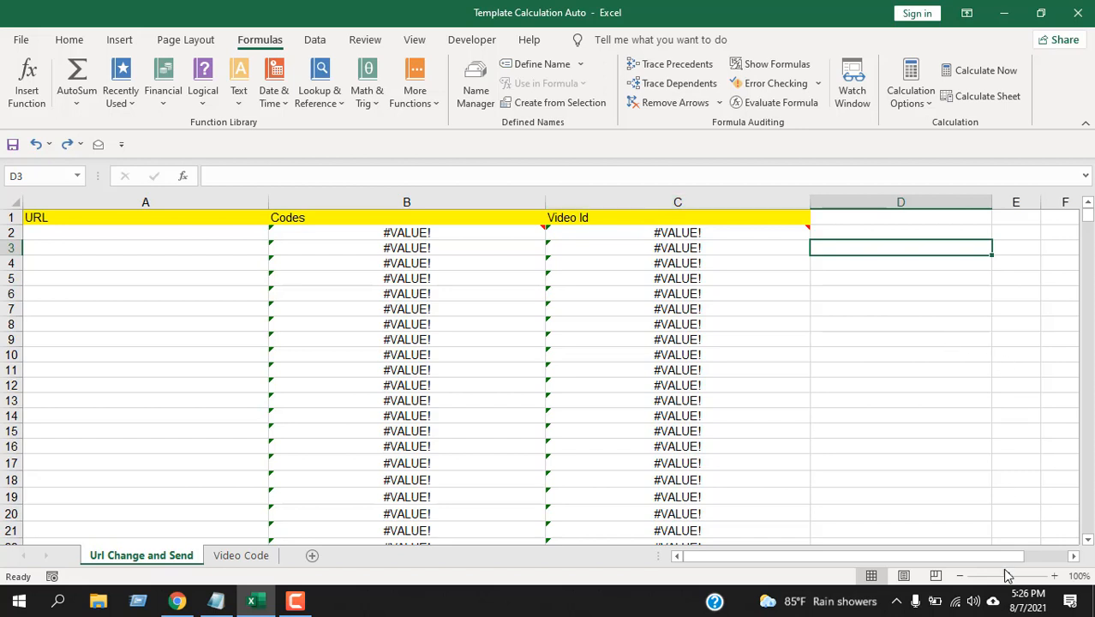
- Enter =ISERROR(C3) in D3 using the autocomplete suggestion, returning TRUE
text(=Is)
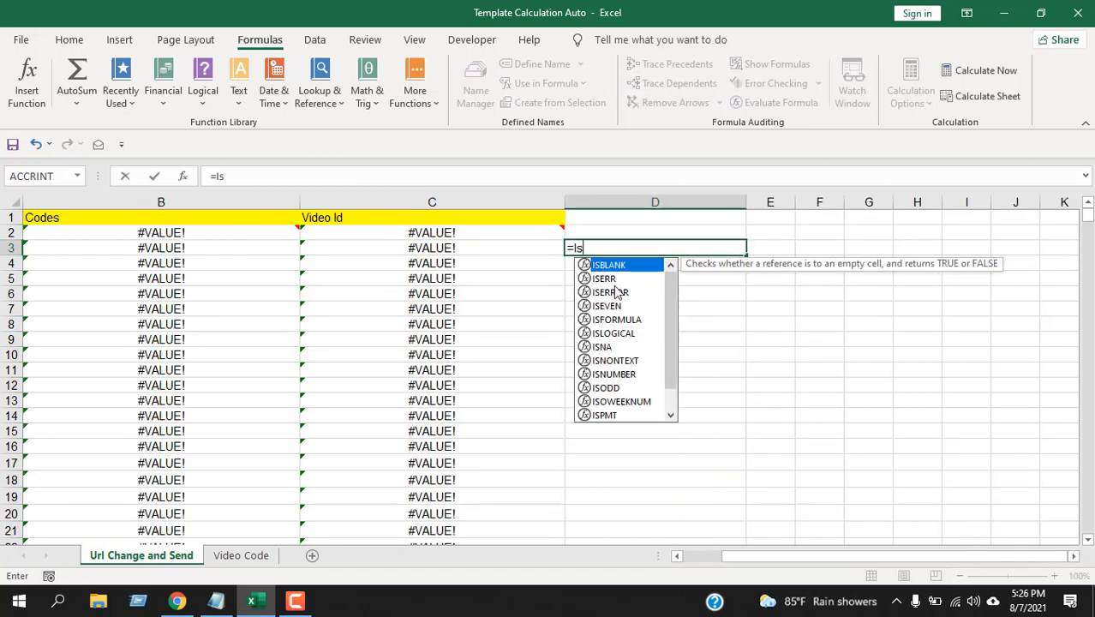
mouse_move(610, 292)
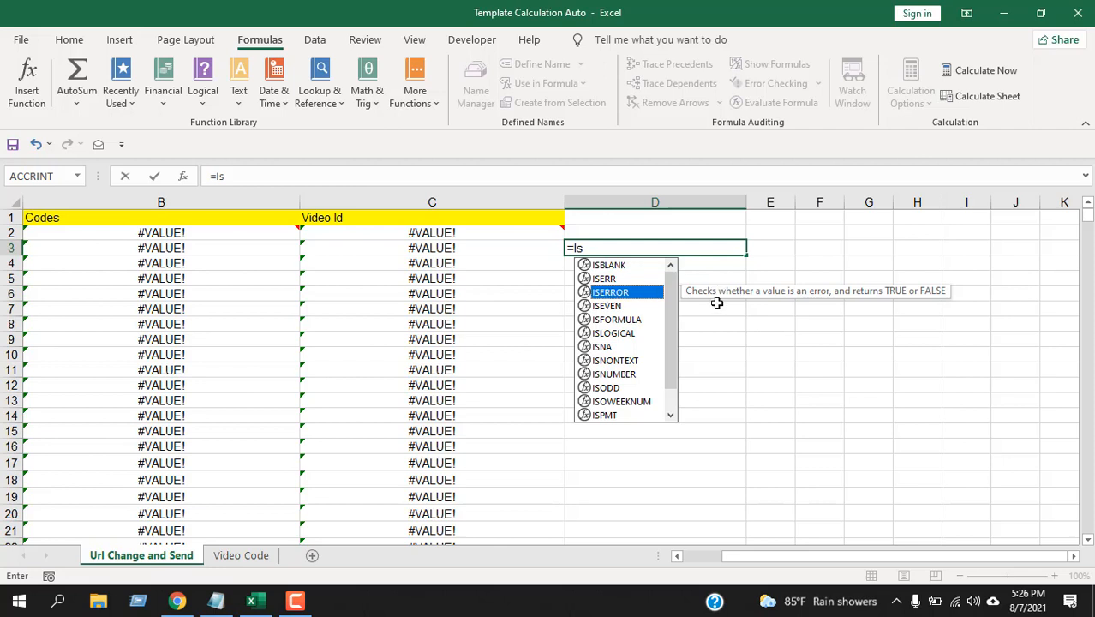
mouse_move(813, 300)
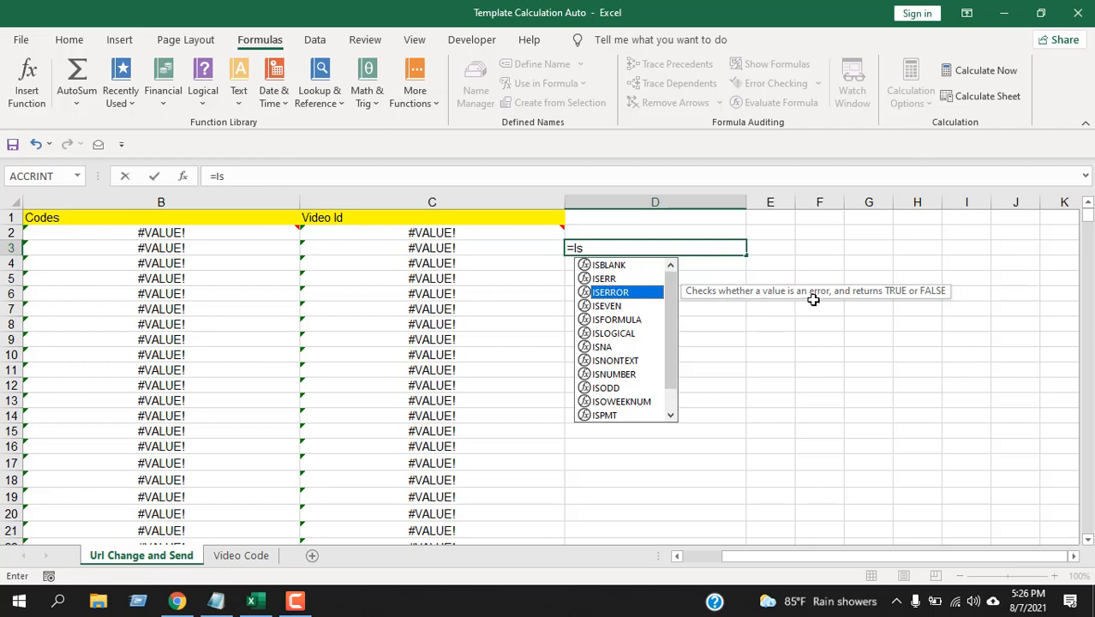
mouse_move(560, 291)
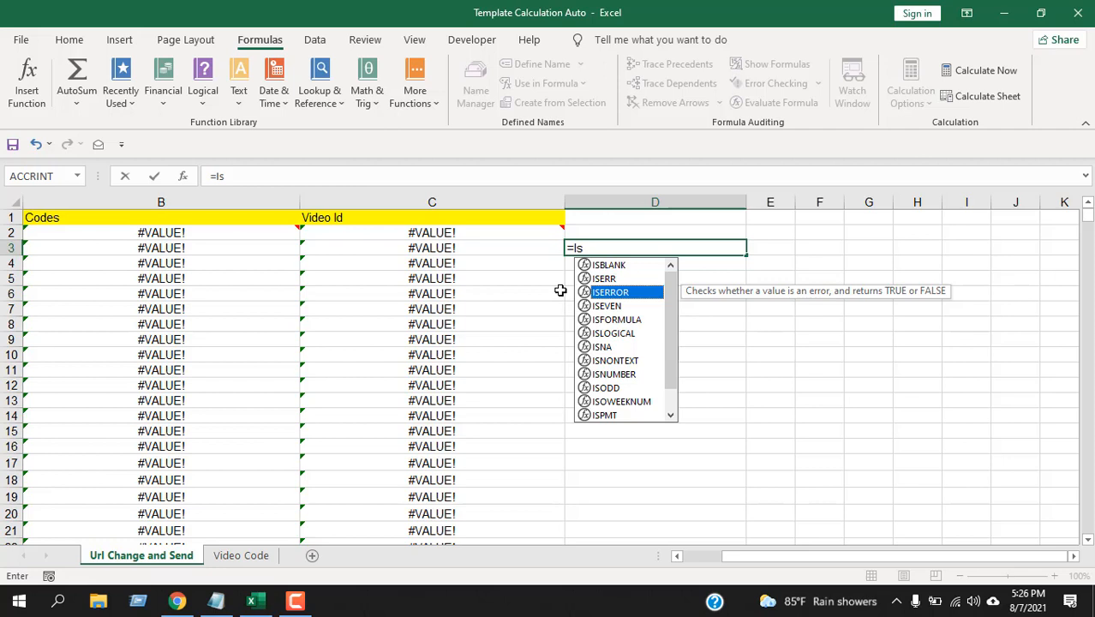
double_click(610, 293)
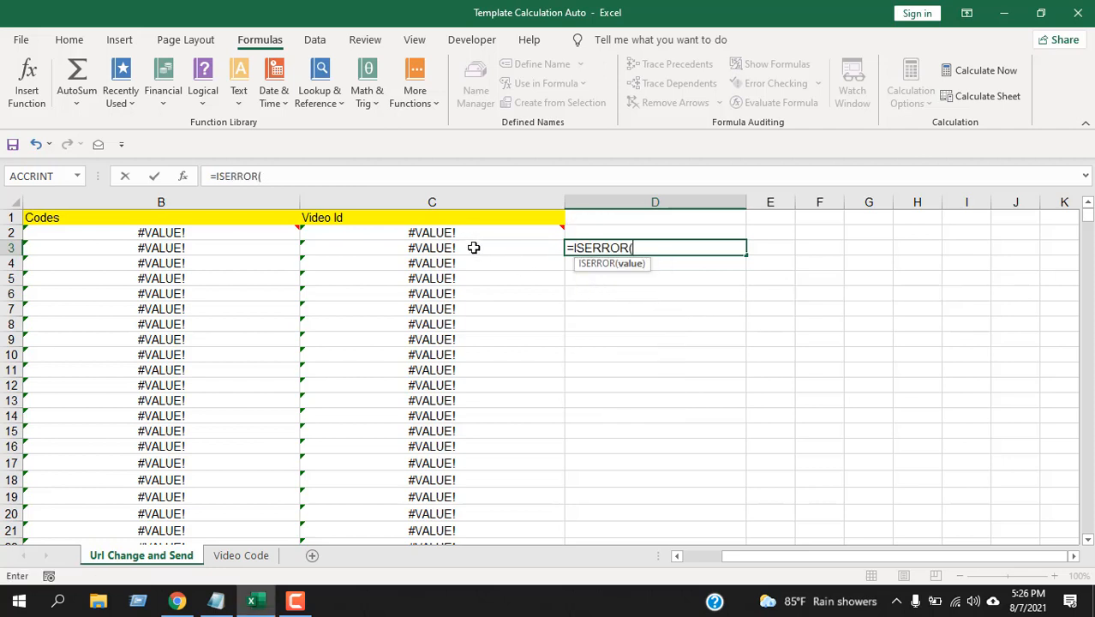
click(432, 247)
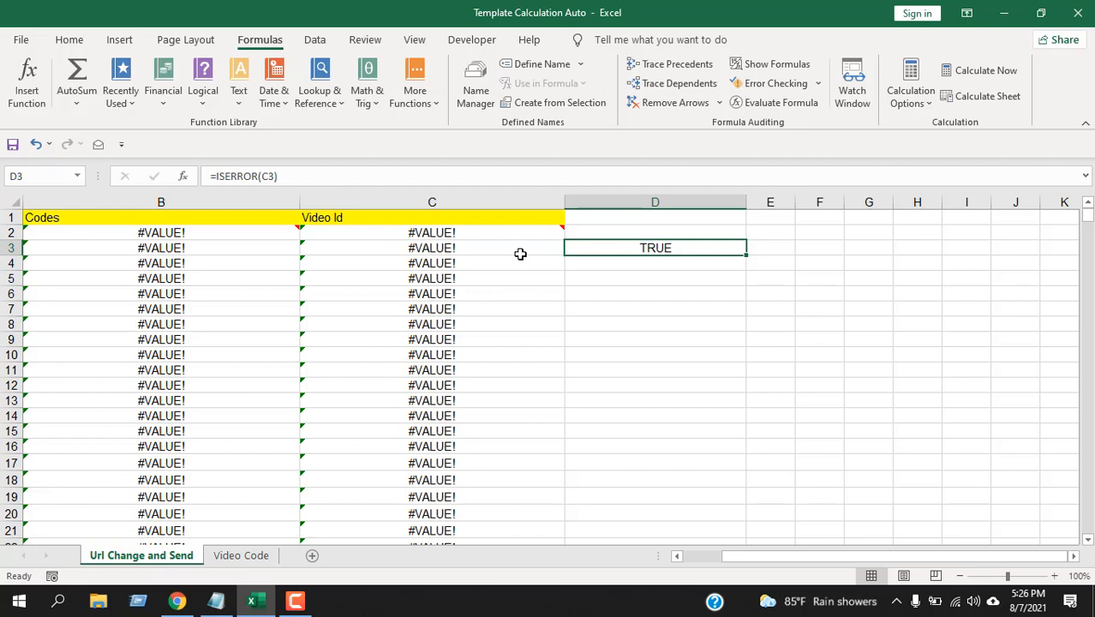
mouse_move(651, 247)
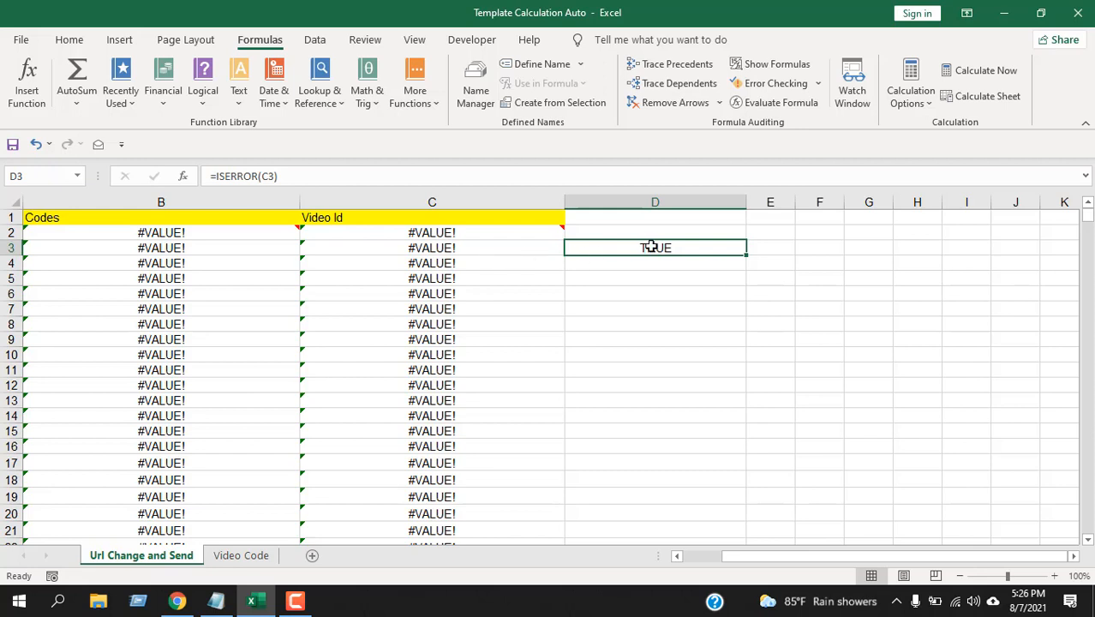
- Add an ISERROR check in F3 showing FALSE, then reselect D3 to review its formula
click(819, 247)
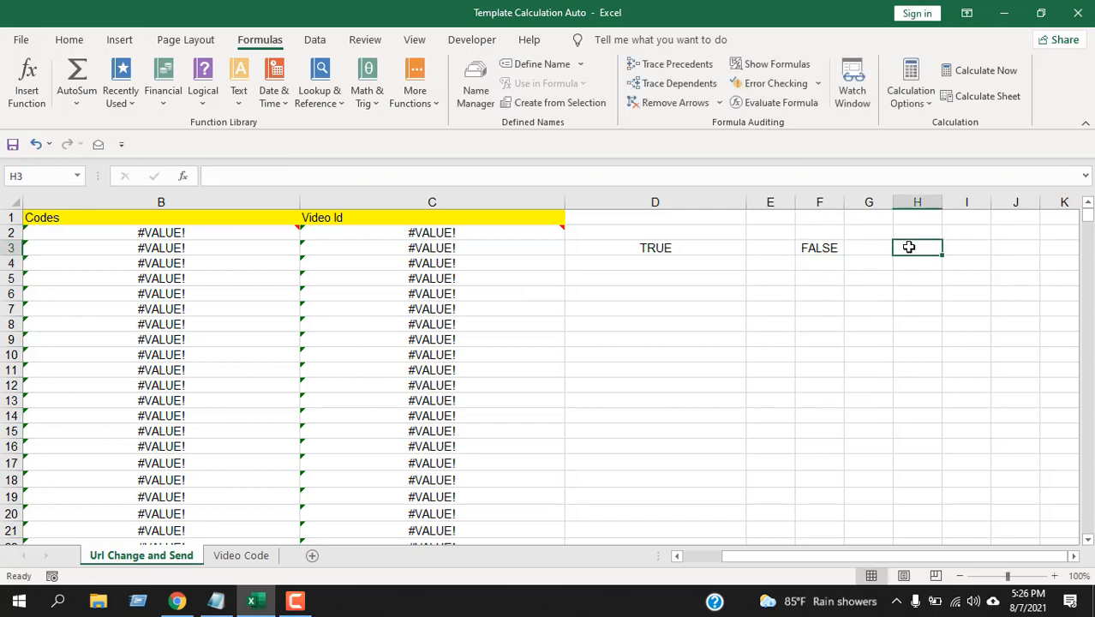
click(655, 248)
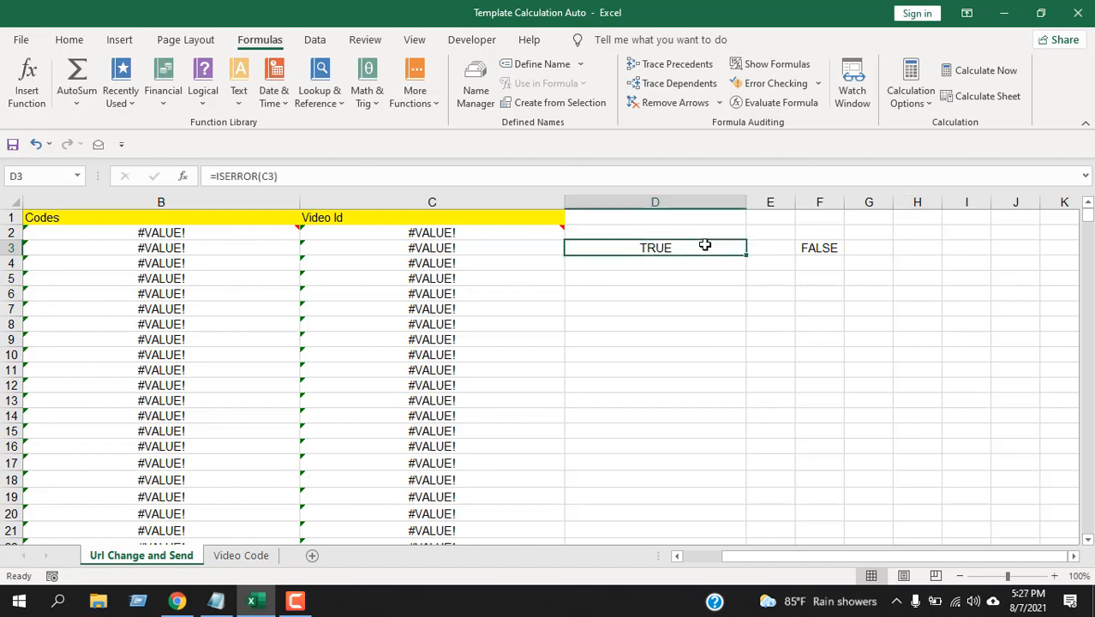
mouse_move(688, 244)
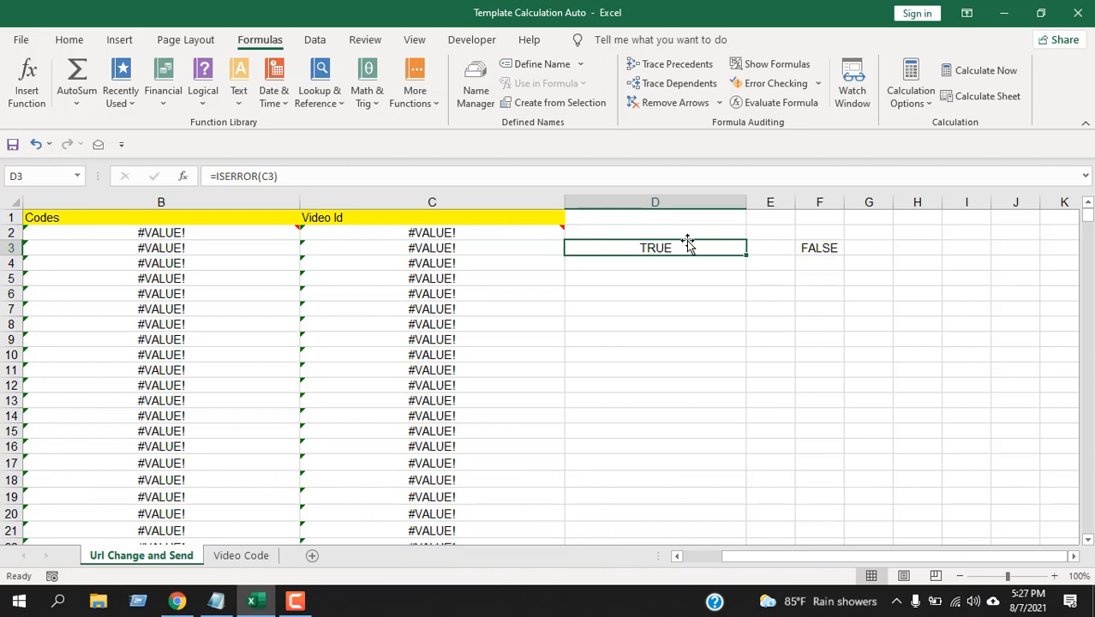
mouse_move(687, 242)
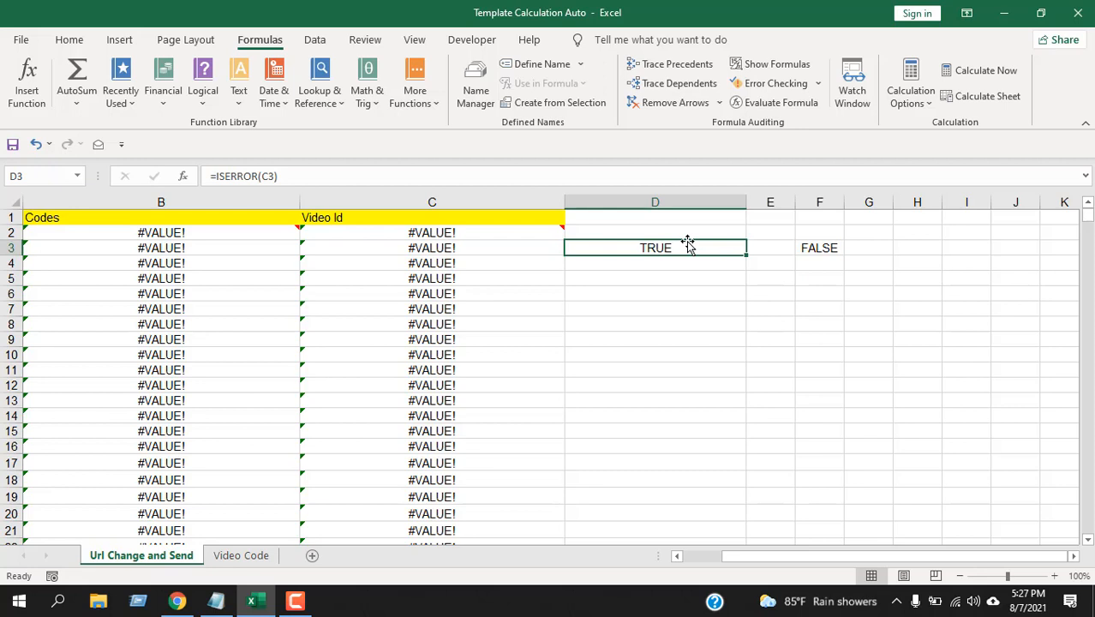
mouse_move(659, 283)
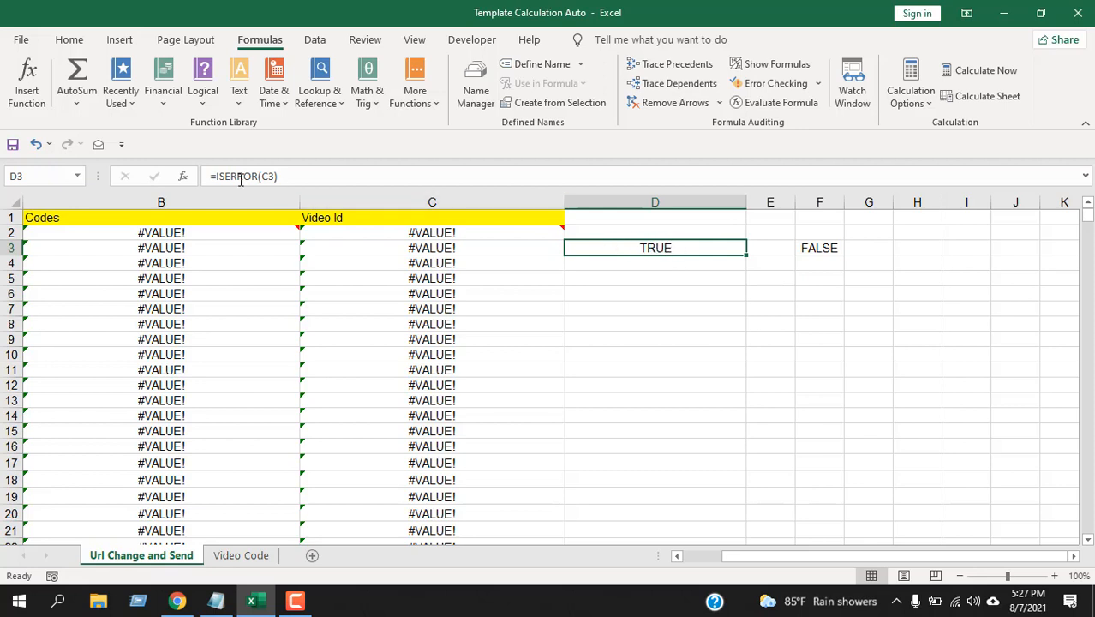
mouse_move(298, 333)
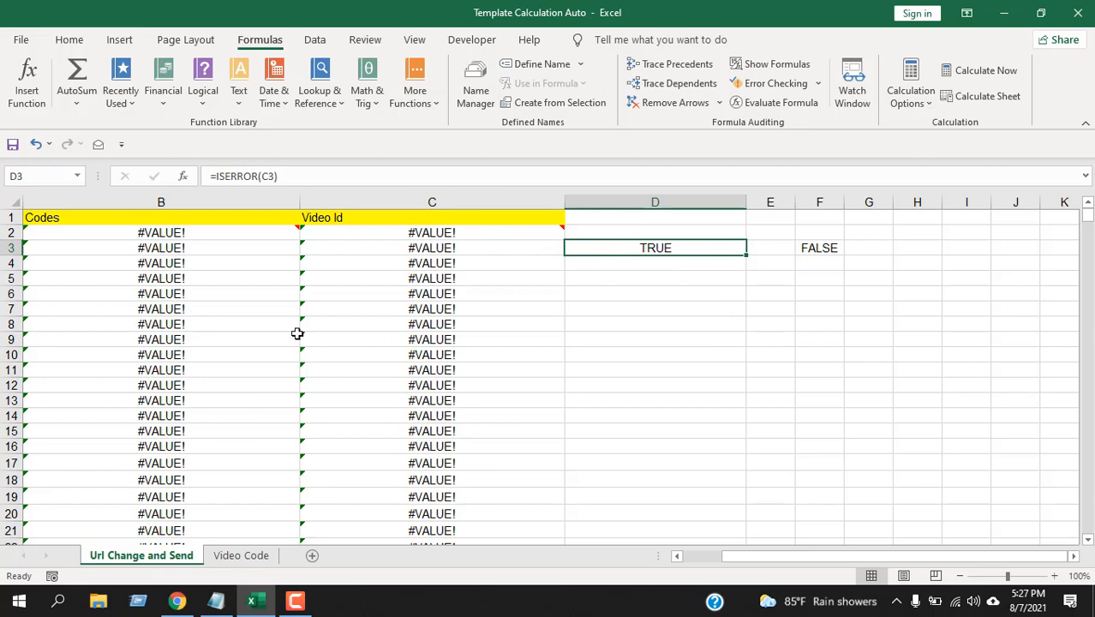
mouse_move(231, 187)
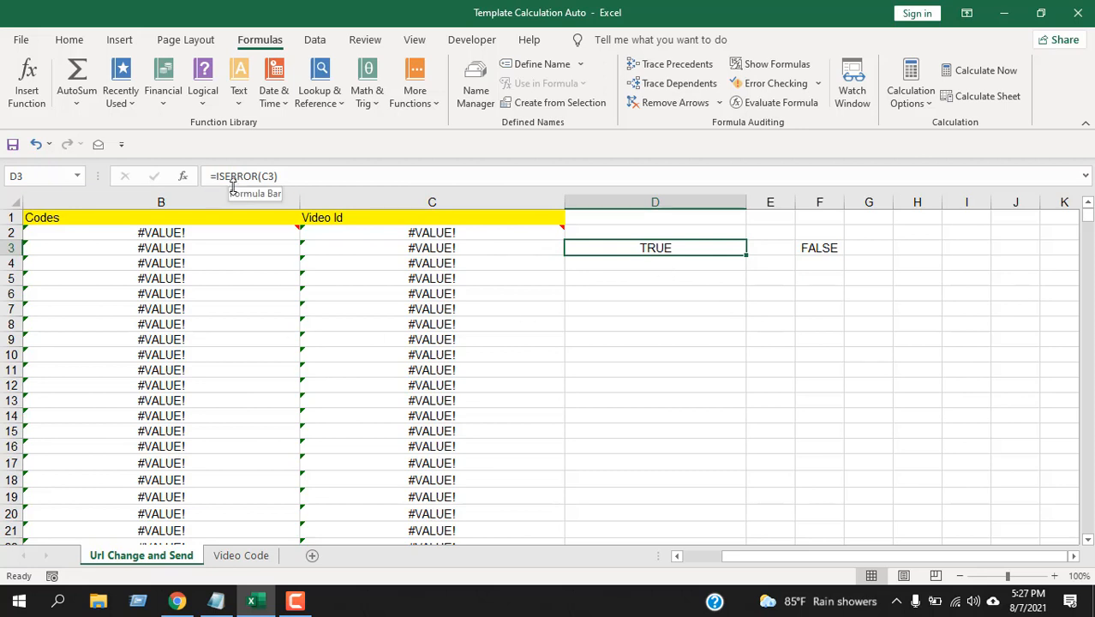
mouse_move(234, 180)
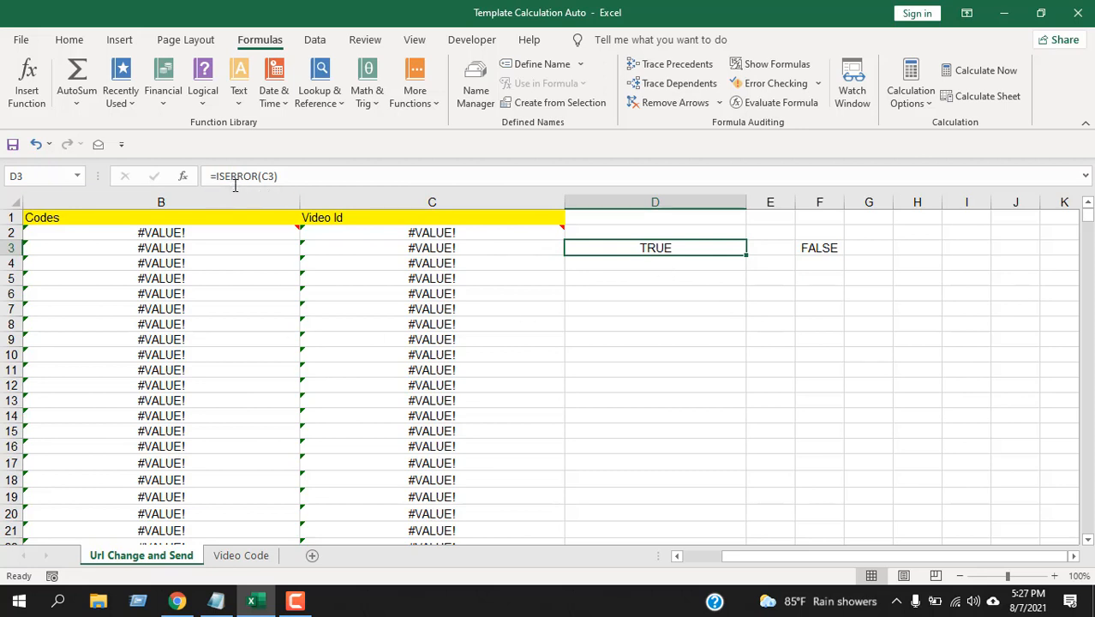